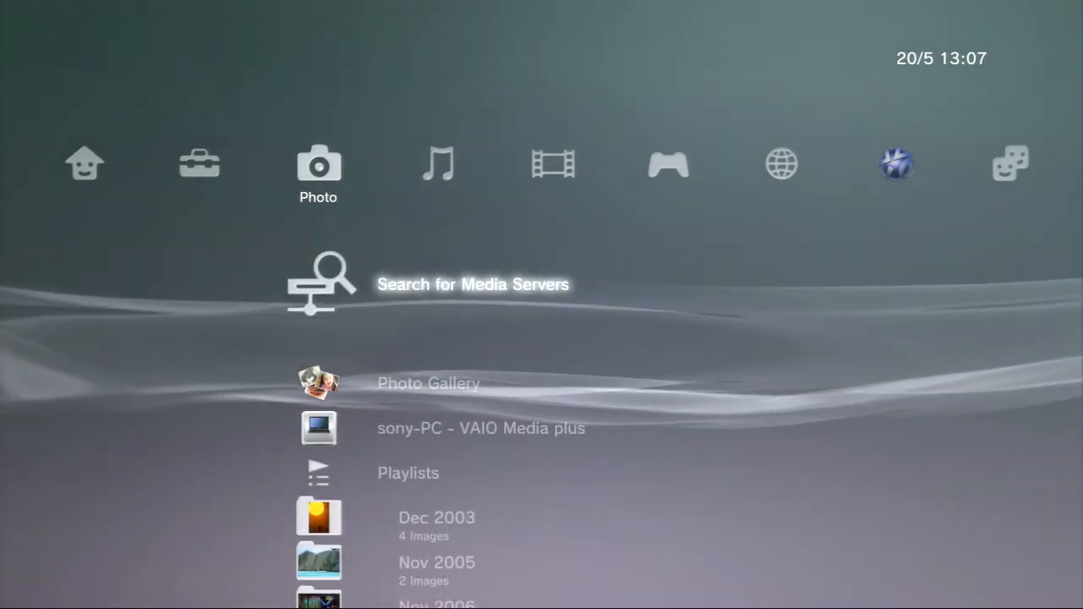
Start Search for Media Servers from the Photo column to find the VAIO Media plus server
{"action": "left_click", "coordinate": [474, 285]}
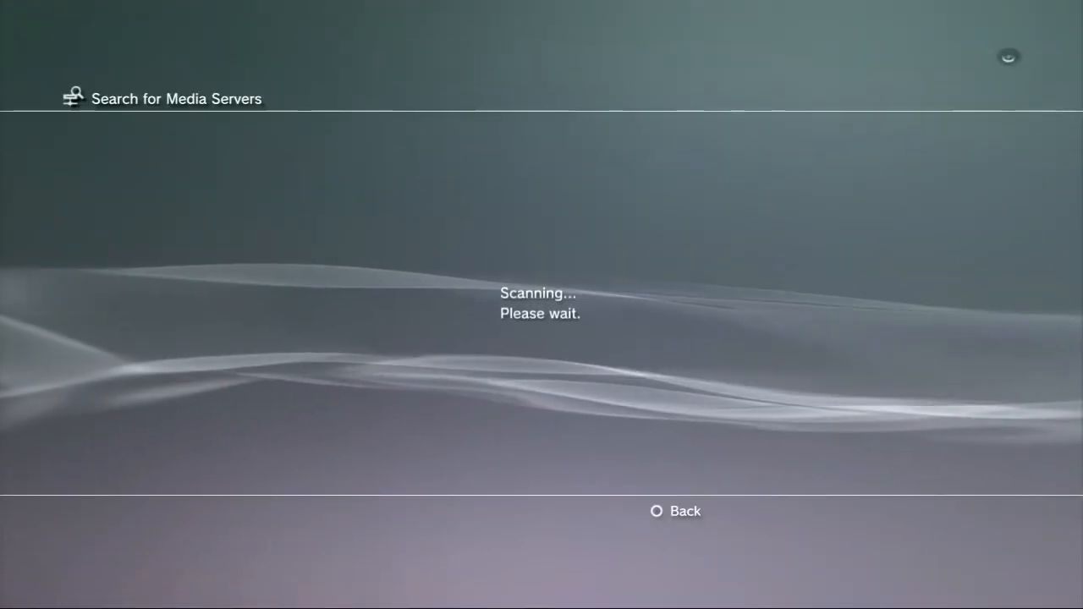